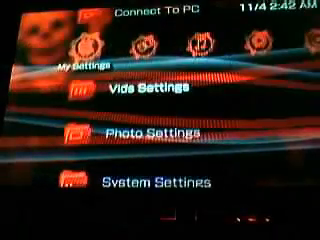
{"action": "scroll", "scroll_direction": "up", "scroll_amount": 3}
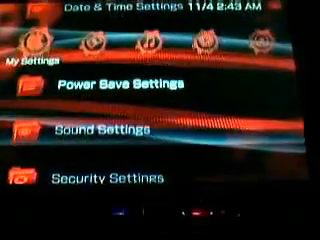
{"action": "scroll", "scroll_direction": "down", "scroll_amount": 3}
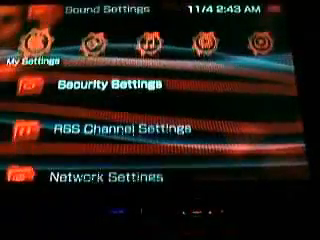
{"action": "scroll", "scroll_direction": "up", "scroll_amount": 3}
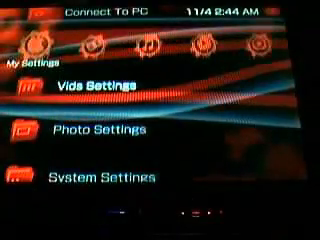
{"action": "scroll", "scroll_direction": "up", "scroll_amount": 3}
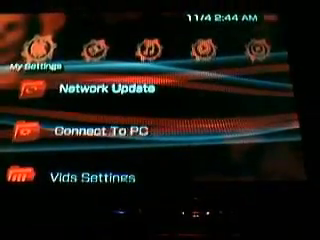
{"action": "scroll", "scroll_direction": "down", "scroll_amount": 3}
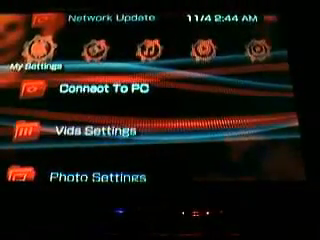